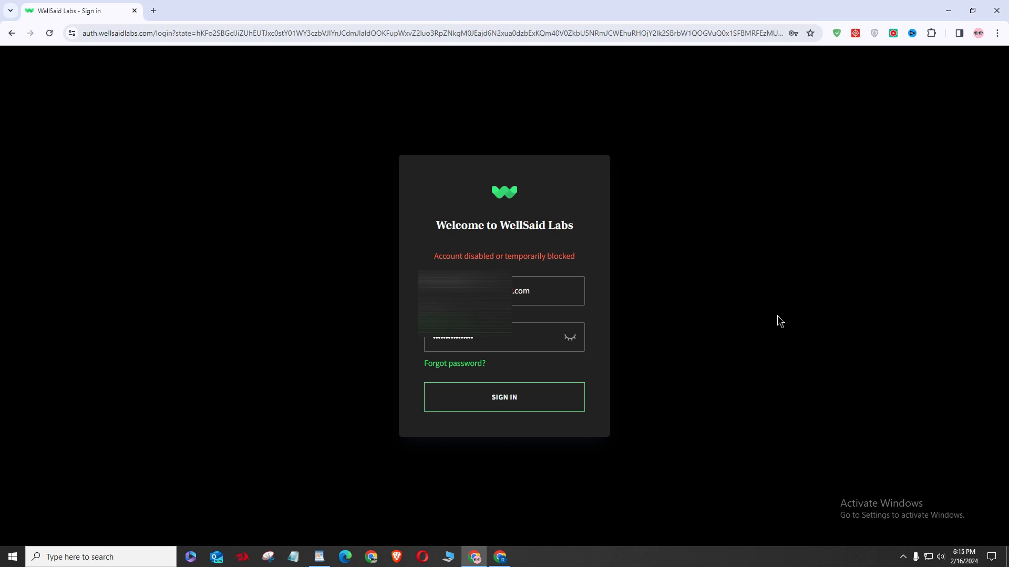
{"action": "mouse_move", "coordinate": [513, 278]}
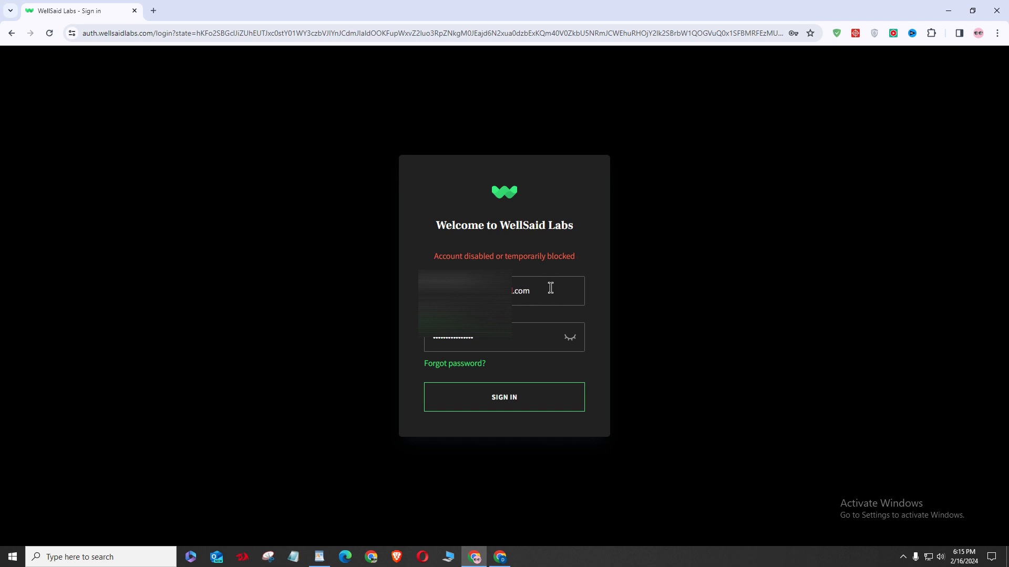
{"action": "mouse_move", "coordinate": [599, 303]}
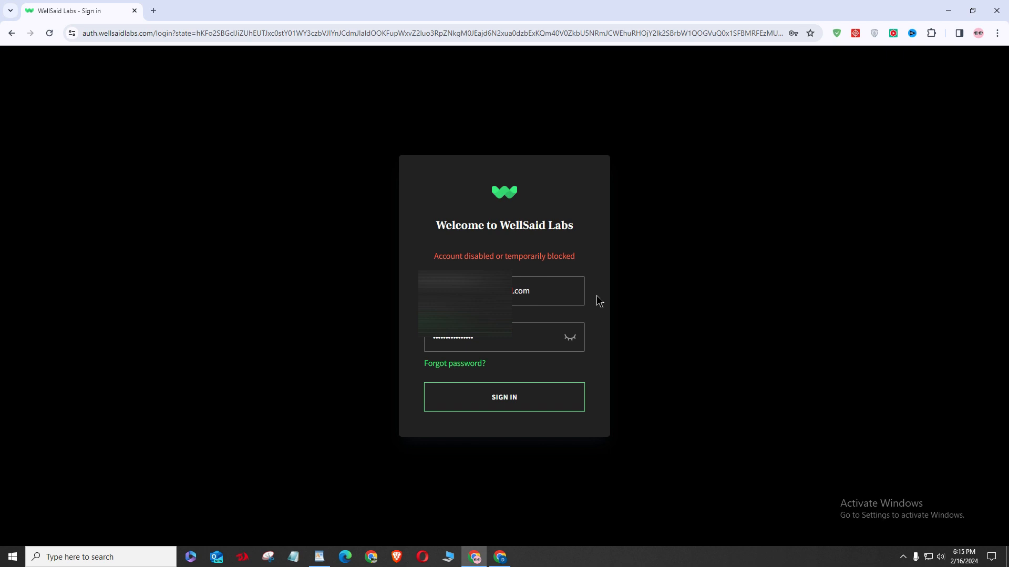
{"action": "mouse_move", "coordinate": [550, 463]}
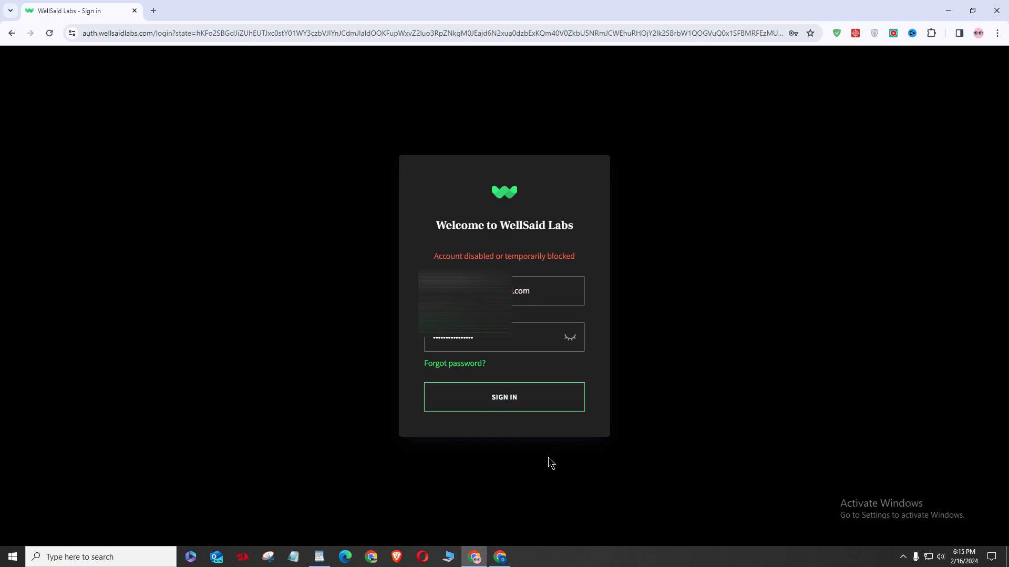
After a sign-in attempt on the blocked account, open a blank new Gmail message.
{"action": "left_click", "coordinate": [504, 397]}
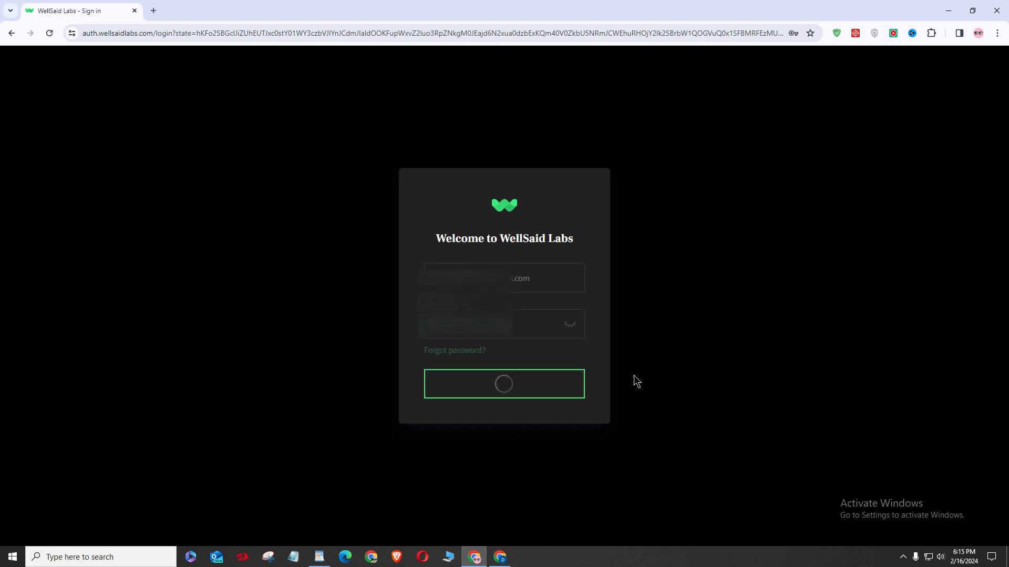
{"action": "left_click", "coordinate": [504, 384]}
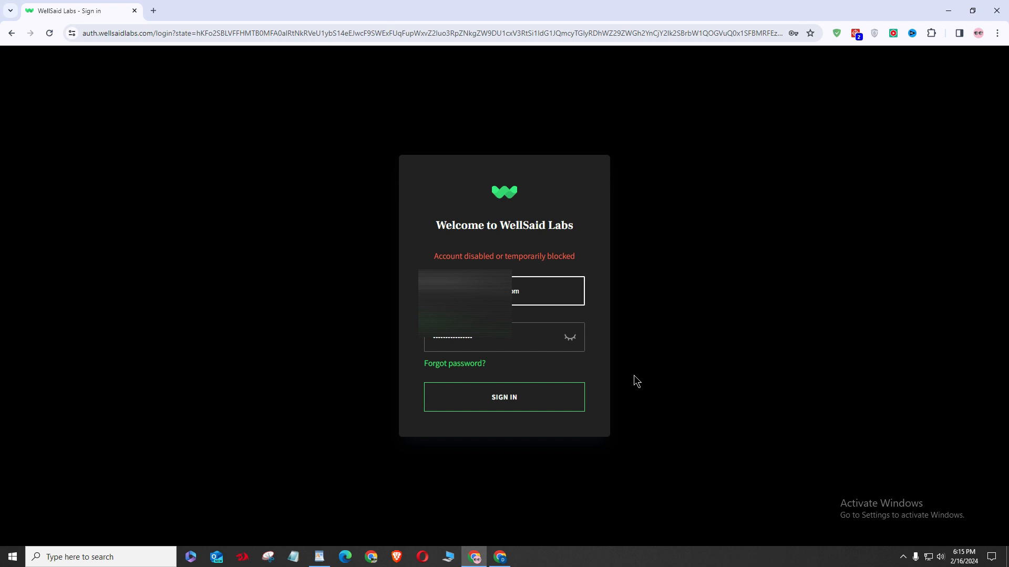
{"action": "mouse_move", "coordinate": [895, 7]}
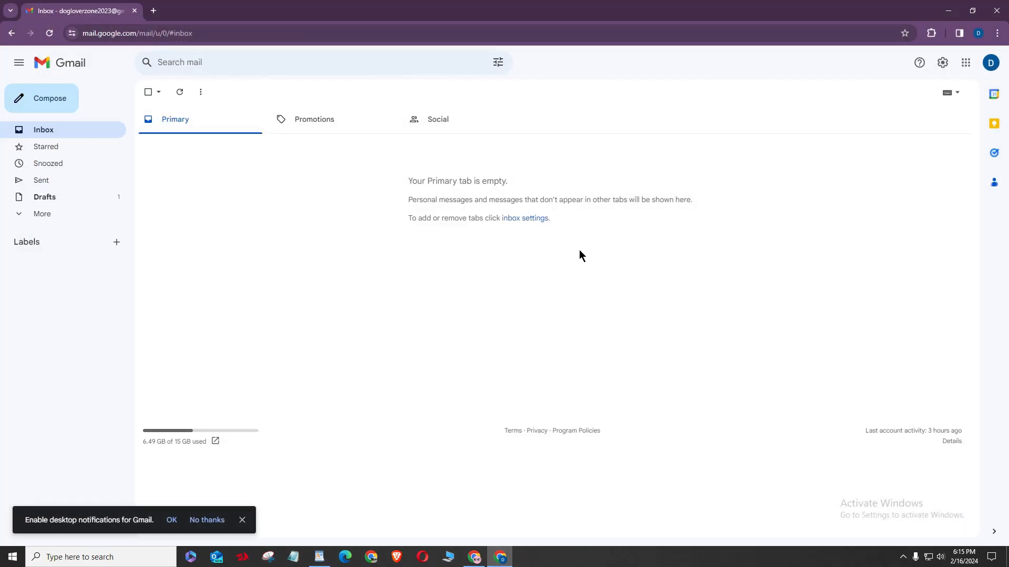
{"action": "mouse_move", "coordinate": [233, 209]}
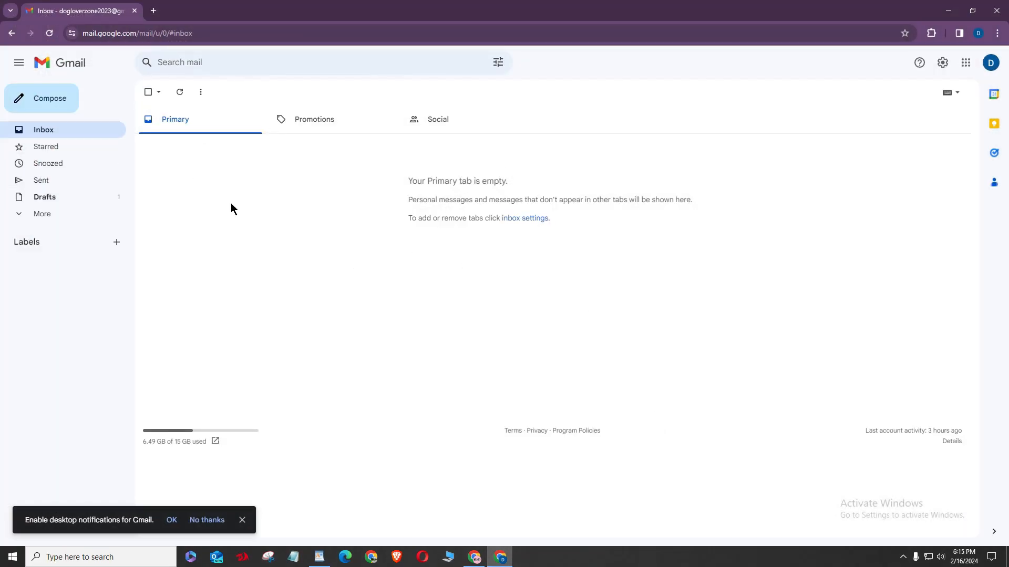
{"action": "left_click", "coordinate": [41, 98]}
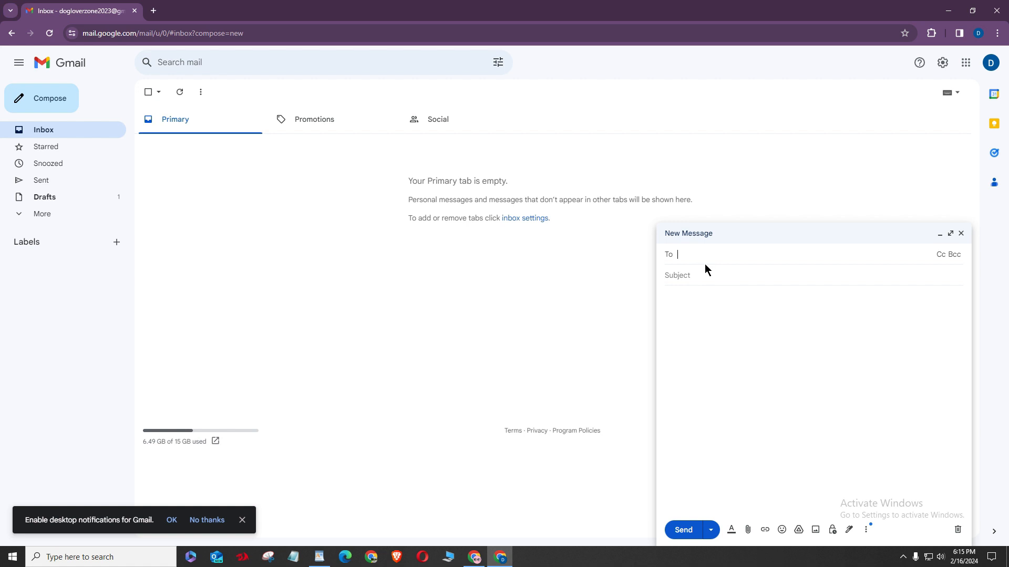
{"action": "mouse_move", "coordinate": [686, 255]}
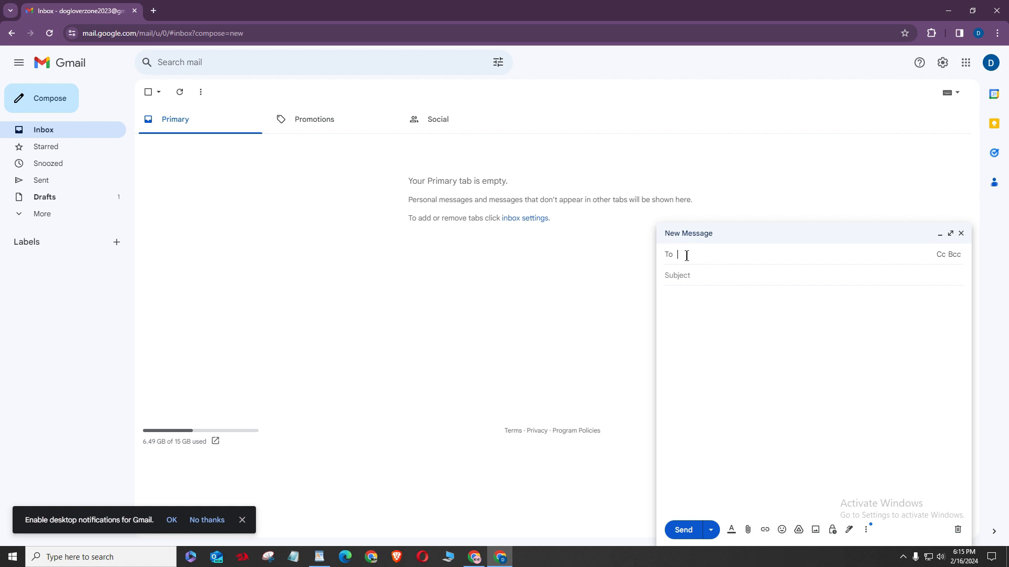
{"action": "left_click", "coordinate": [318, 556]}
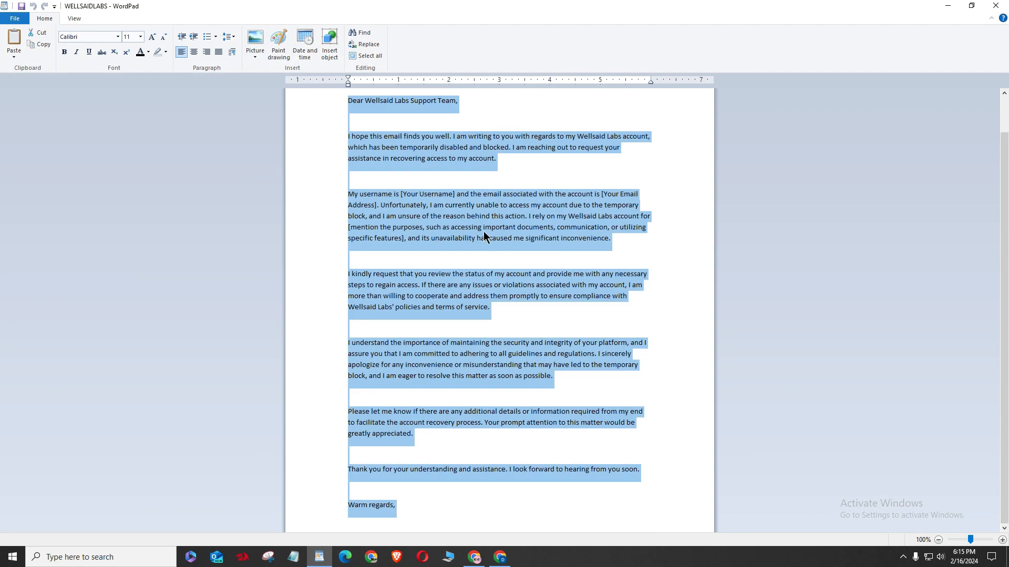
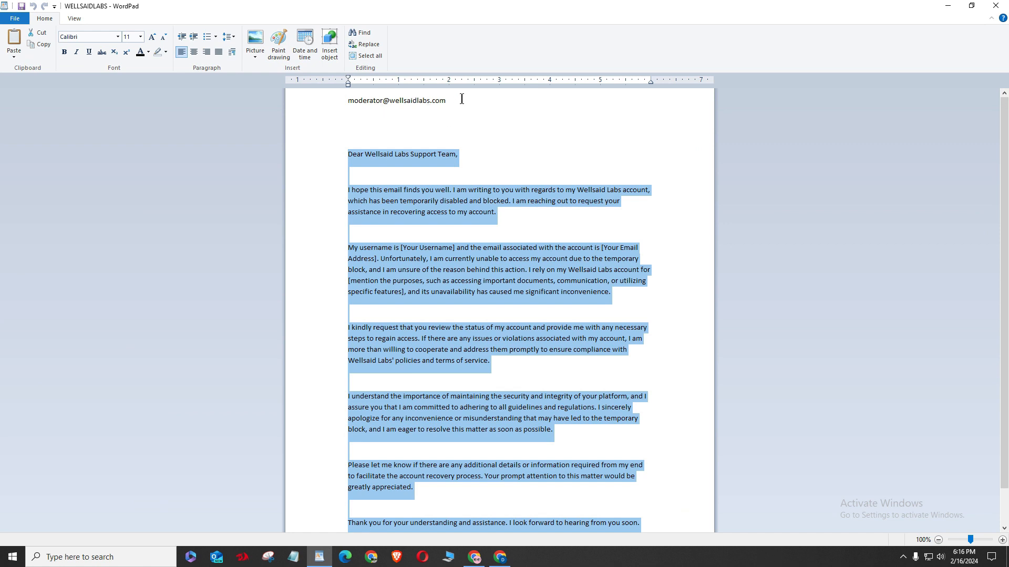
{"action": "left_click", "coordinate": [448, 101]}
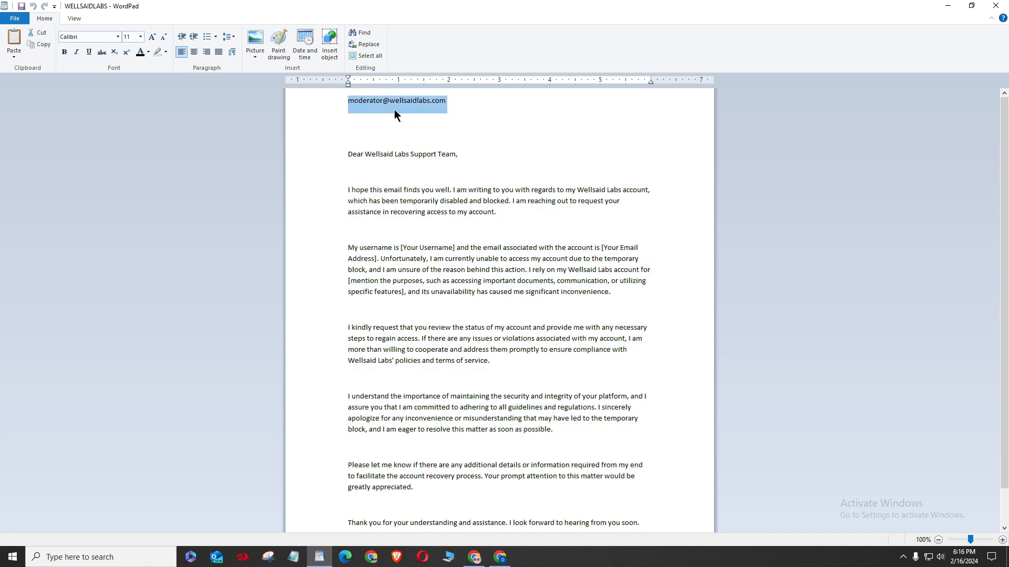
{"action": "mouse_move", "coordinate": [406, 109]}
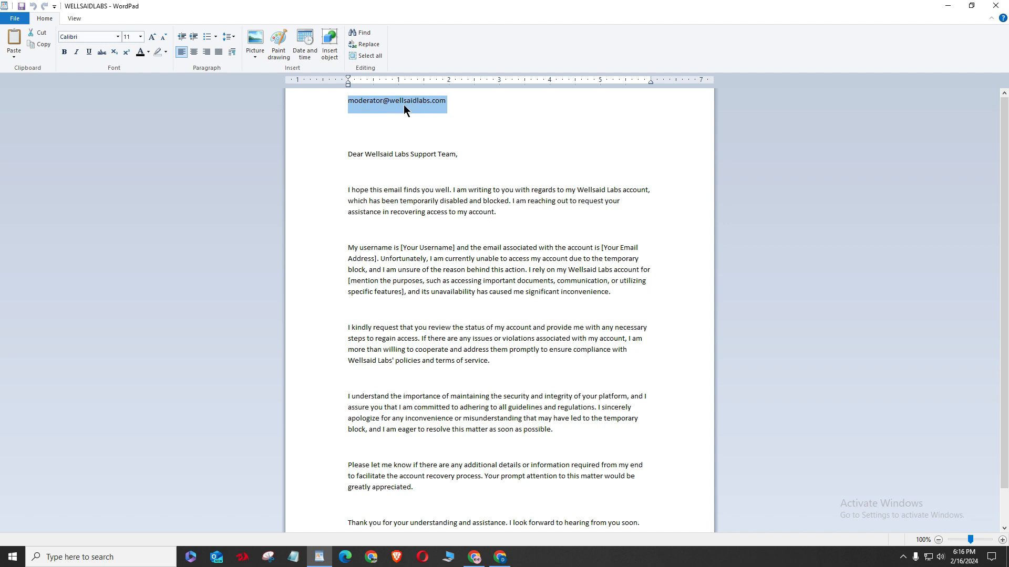
{"action": "right_click", "coordinate": [397, 103]}
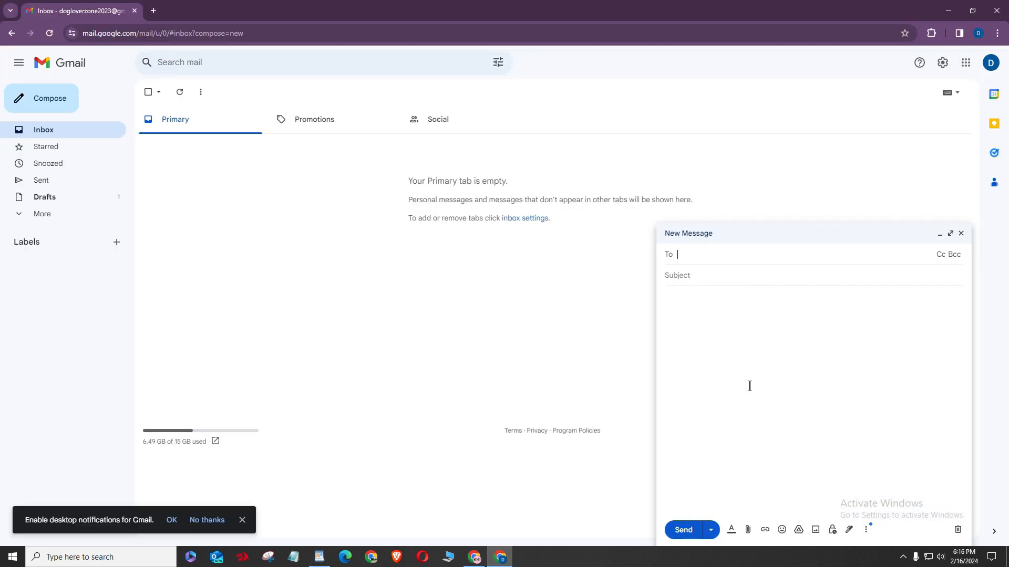
{"action": "right_click", "coordinate": [750, 386]}
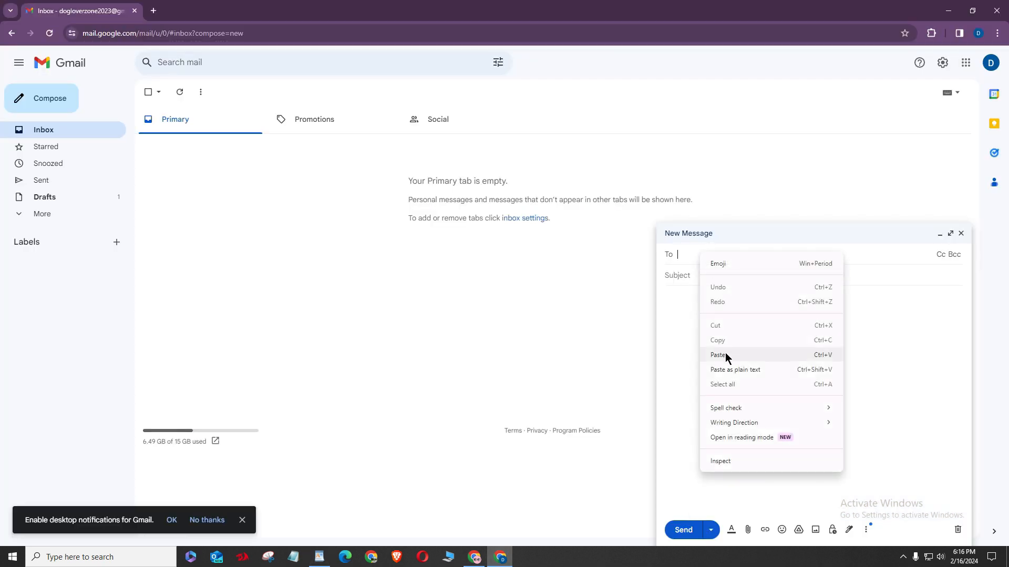
{"action": "left_click", "coordinate": [716, 354]}
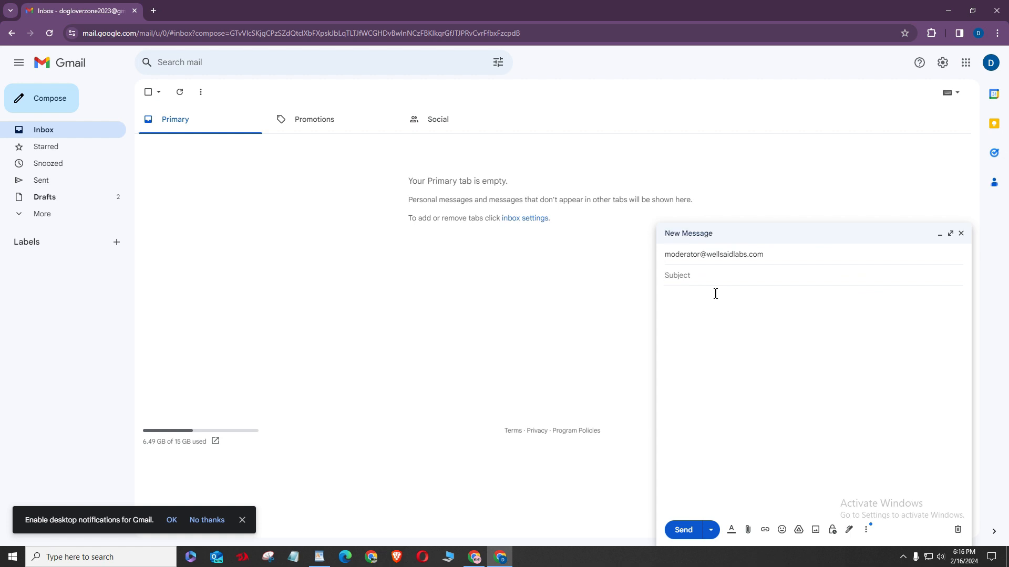
{"action": "type", "text": "my acc"}
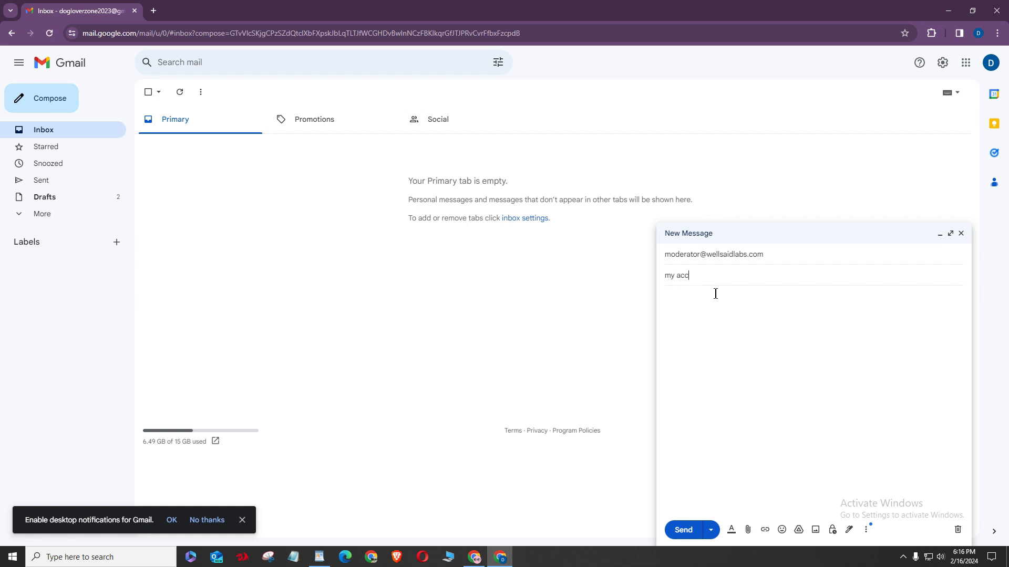
{"action": "type", "text": "ount go"}
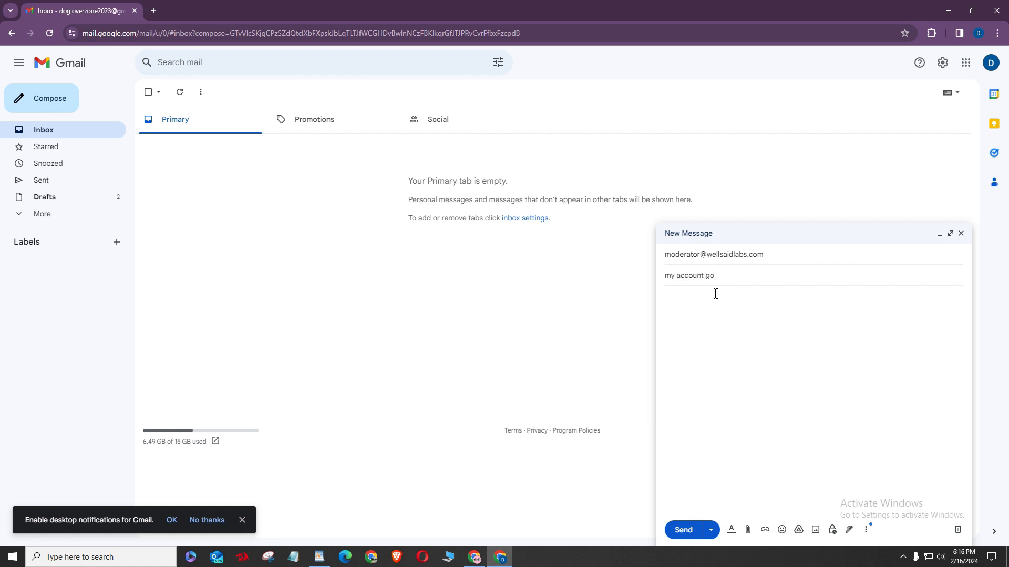
{"action": "type", "text": "t banned without"}
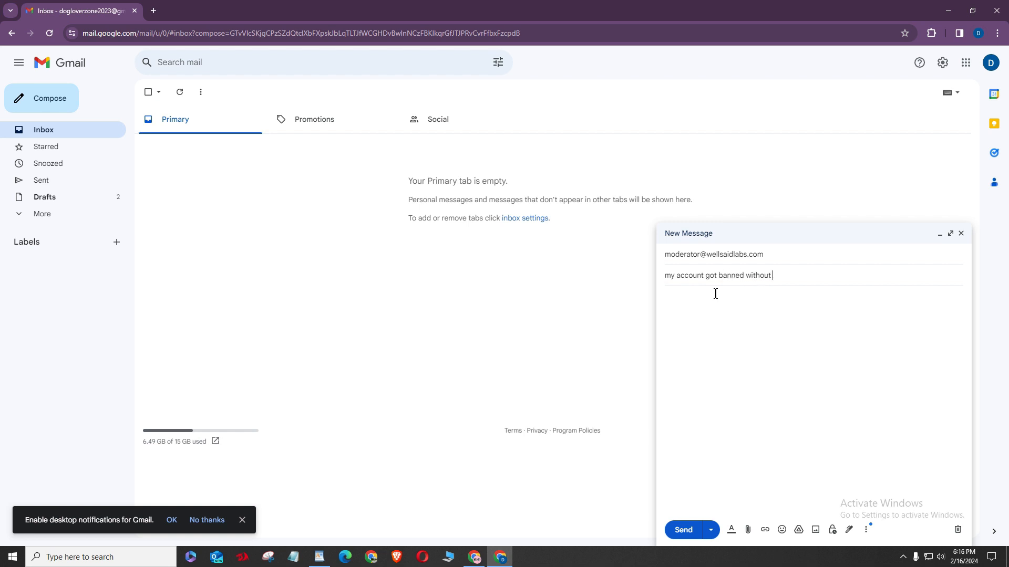
{"action": "type", "text": "any re"}
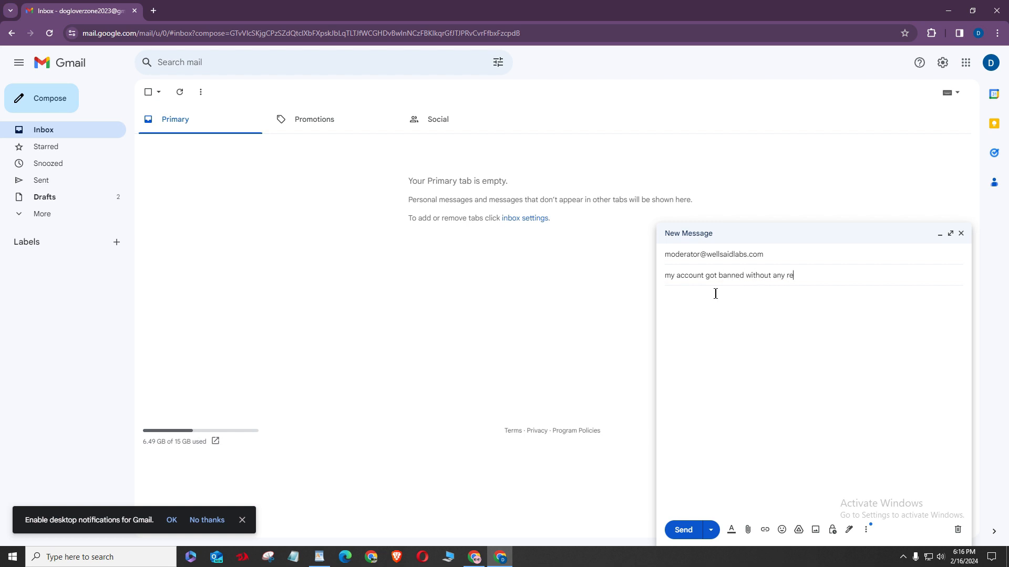
{"action": "type", "text": "asons"}
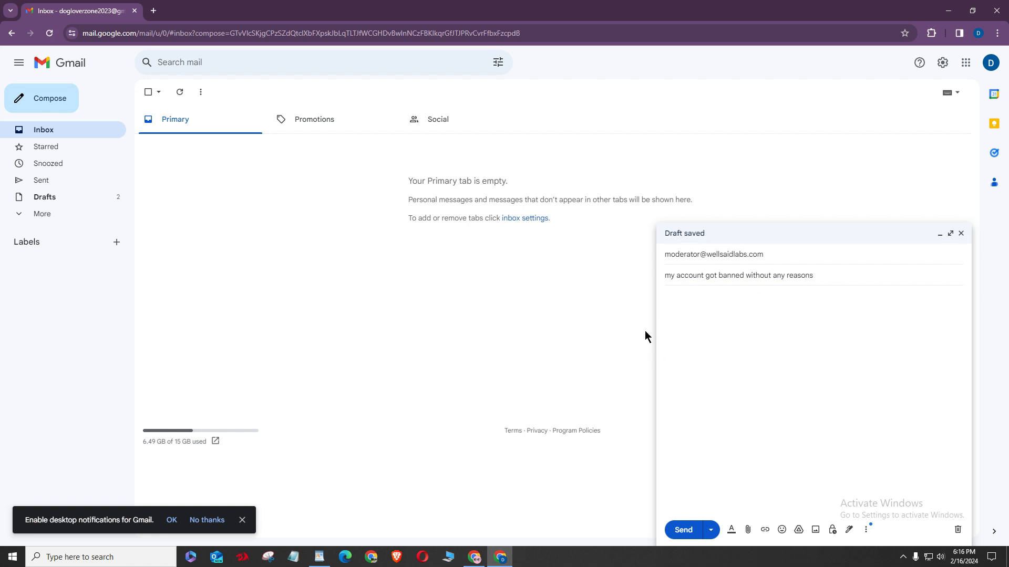
{"action": "mouse_move", "coordinate": [587, 402]}
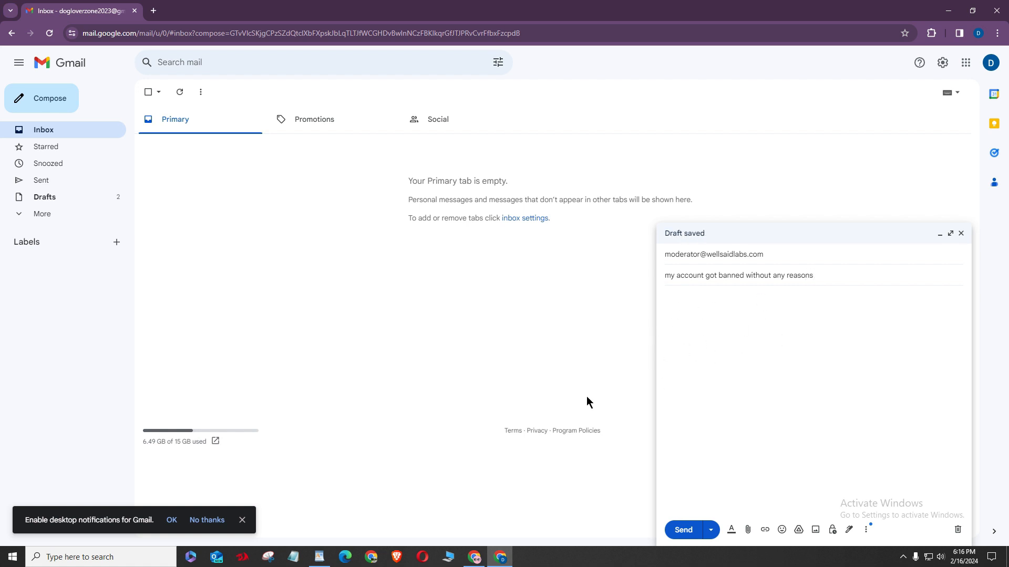
{"action": "left_click", "coordinate": [688, 300]}
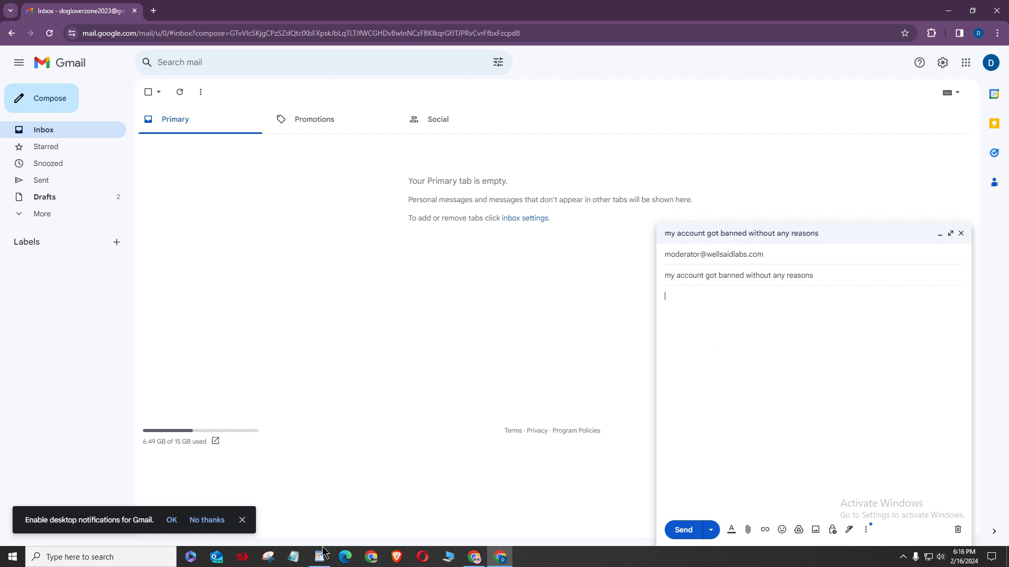
Copy the whole appeal letter text from the WordPad document.
{"action": "left_click", "coordinate": [319, 557]}
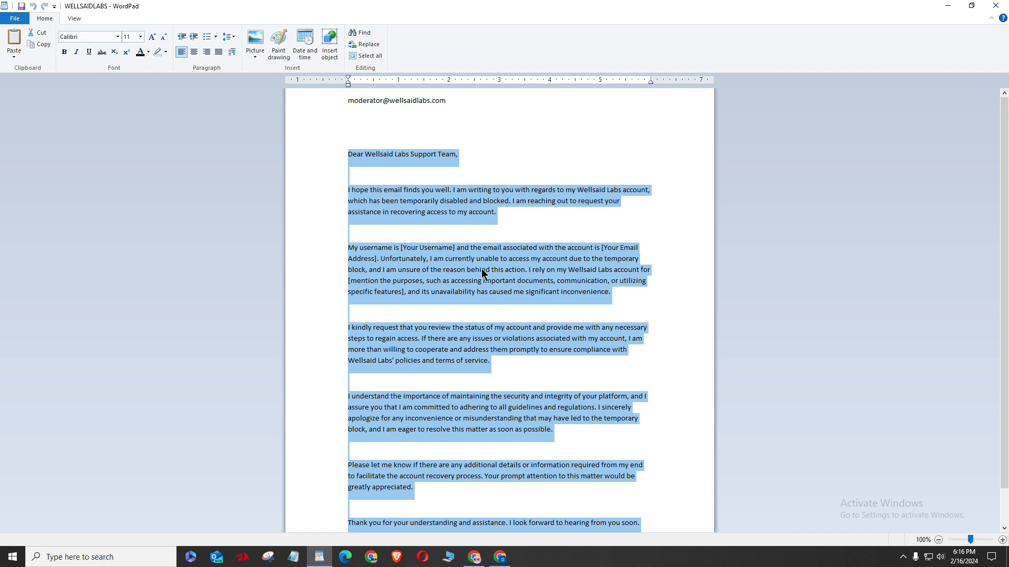
{"action": "mouse_move", "coordinate": [527, 276]}
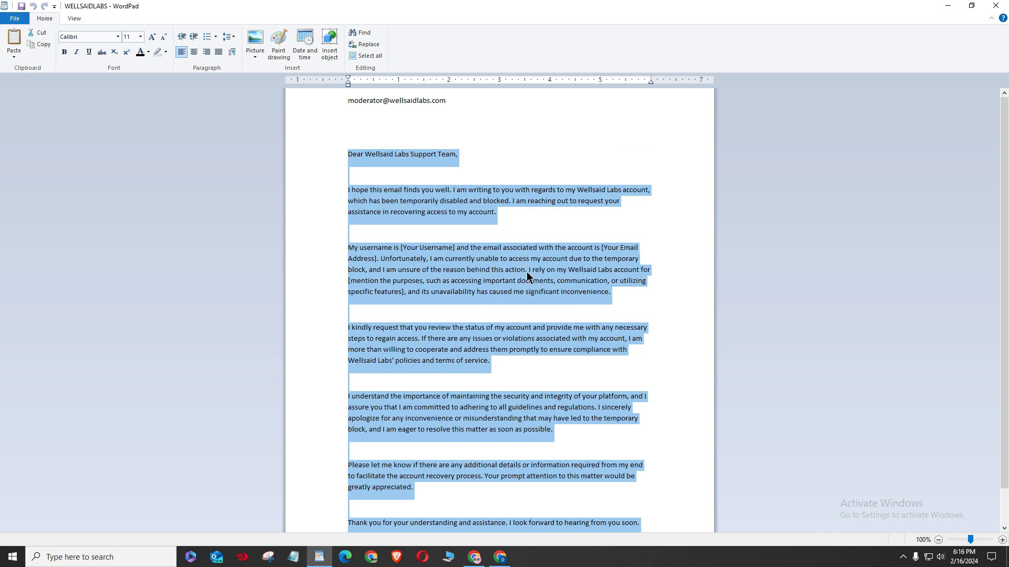
{"action": "right_click", "coordinate": [528, 241]}
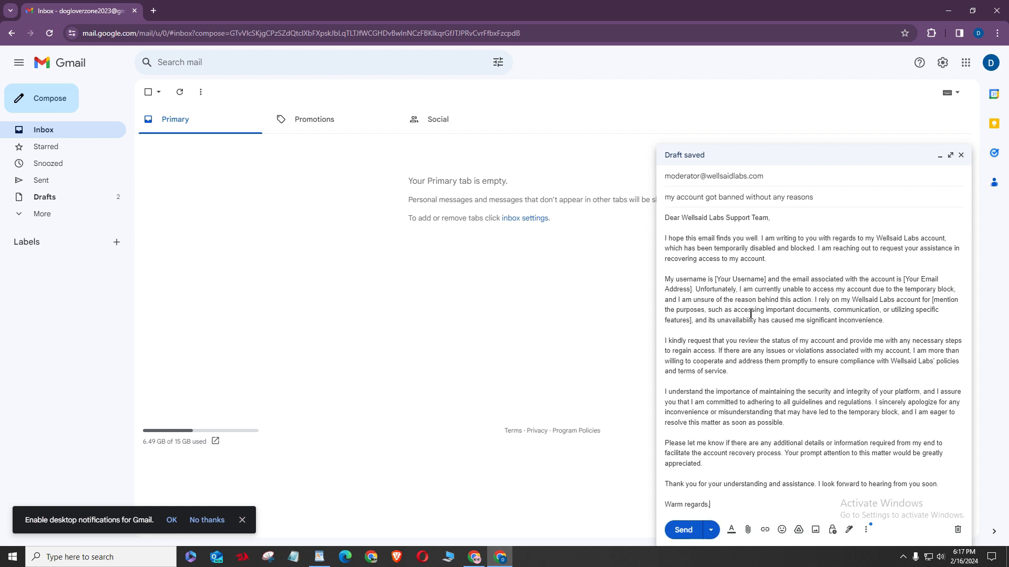
{"action": "mouse_move", "coordinate": [667, 279]}
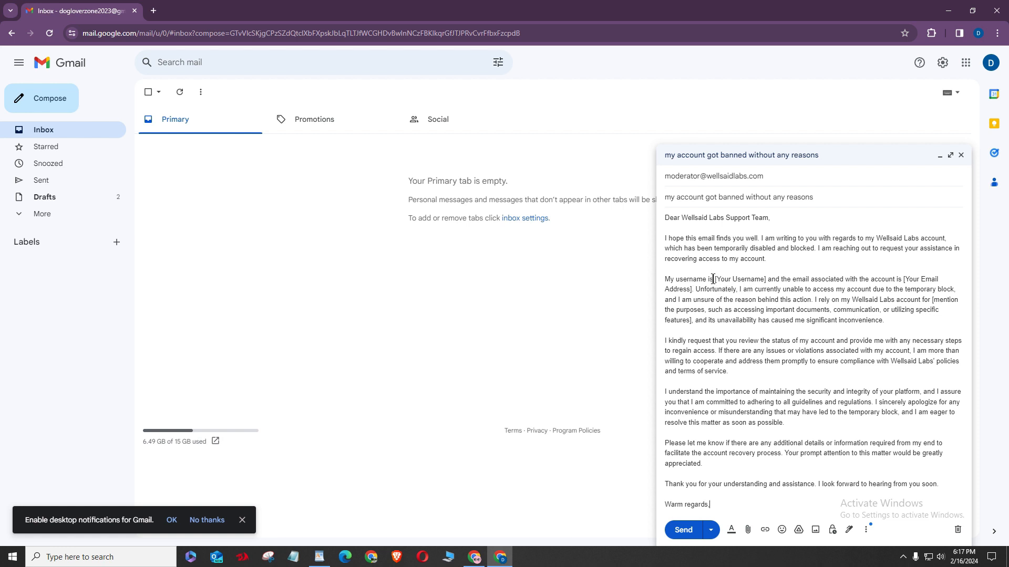
Select the [Your Username] and [Your Email Address] placeholders in the pasted letter.
{"action": "double_click", "coordinate": [740, 279]}
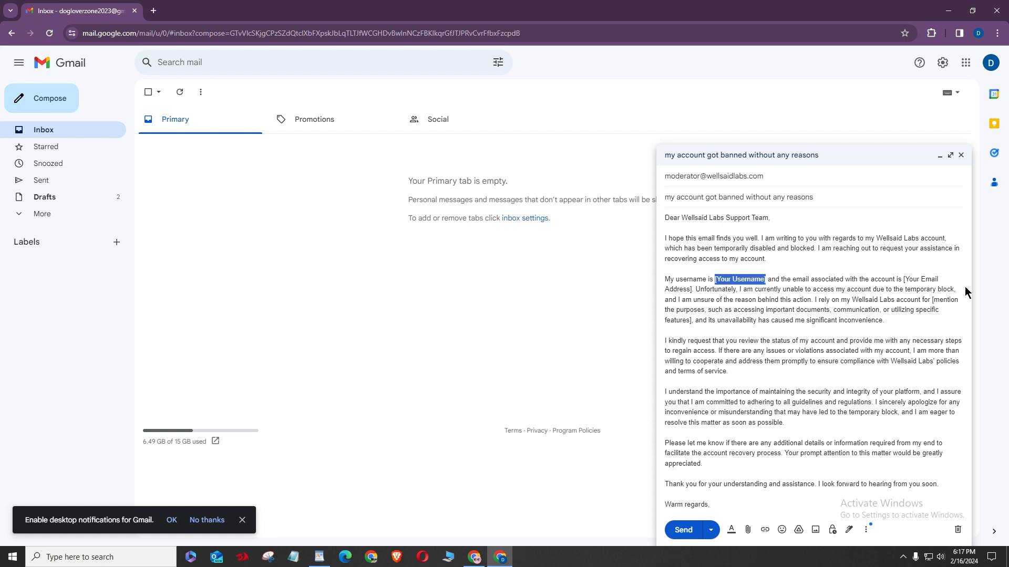
{"action": "double_click", "coordinate": [920, 278]}
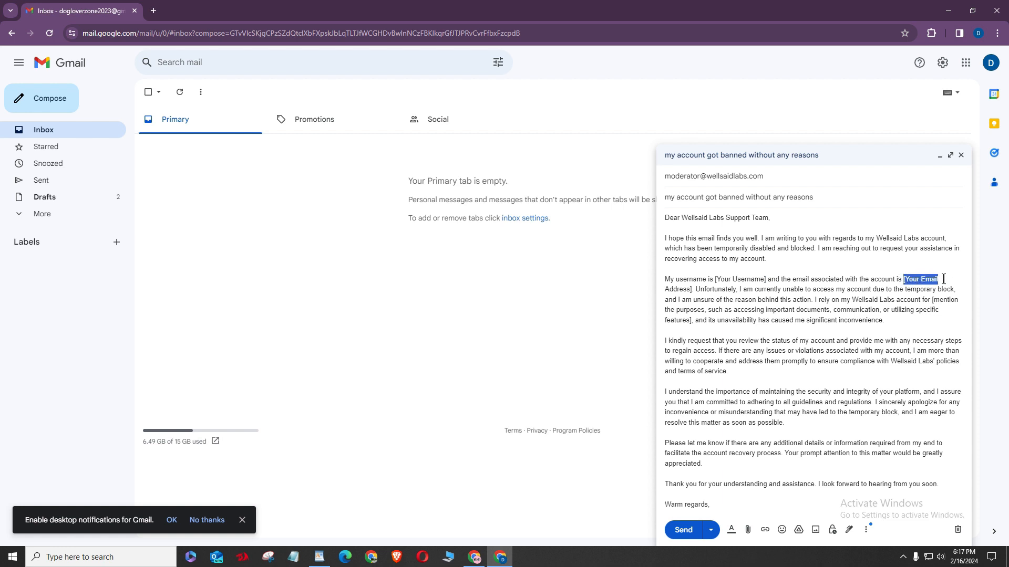
{"action": "left_click", "coordinate": [937, 278]}
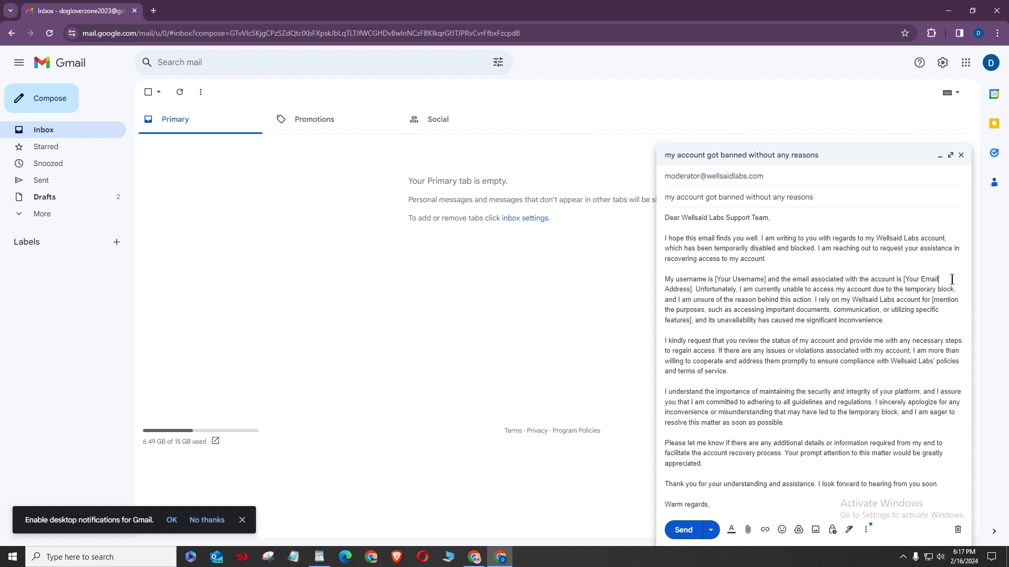